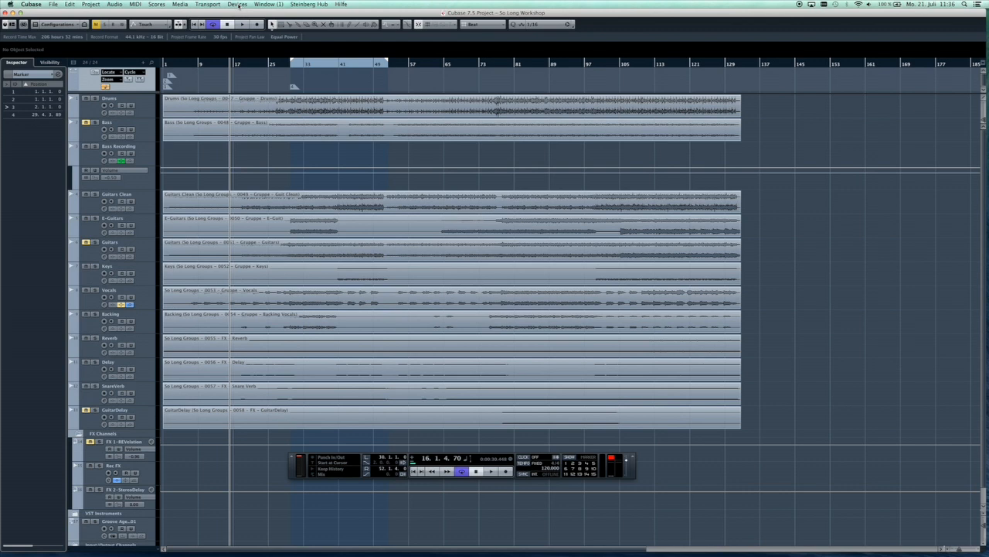
# Add a Mackie Control remote device from the Devices > Device Setup window.
pyautogui.click(236, 4)
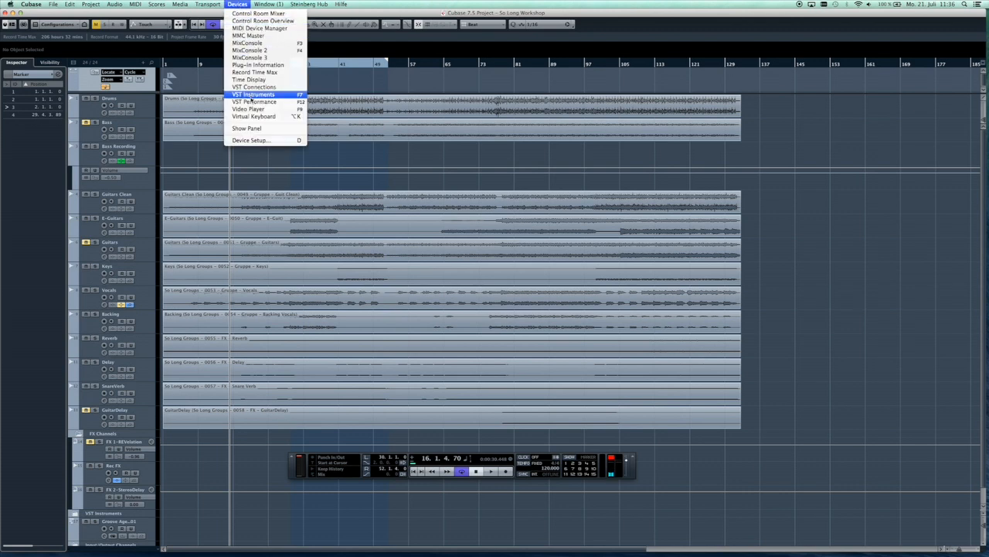
pyautogui.moveTo(251, 140)
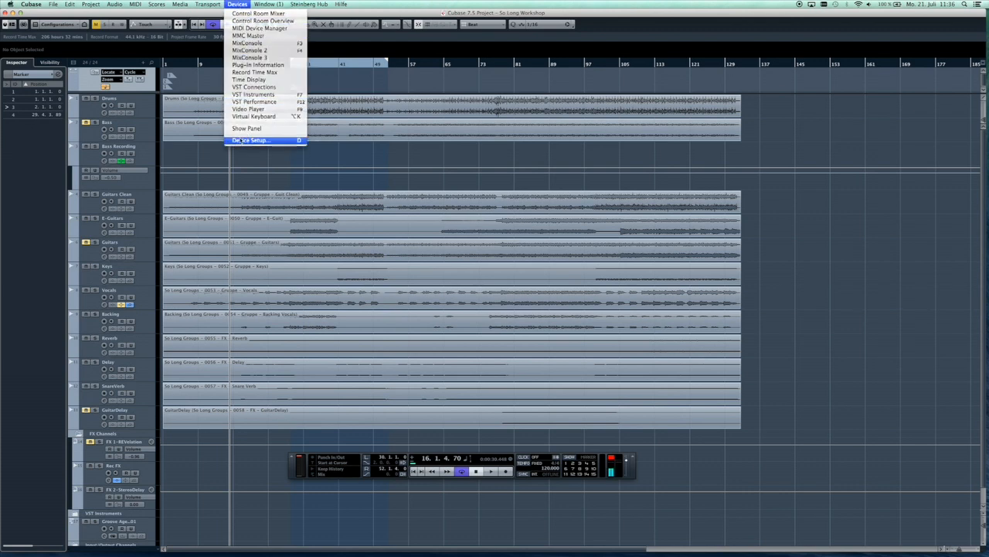
pyautogui.click(251, 140)
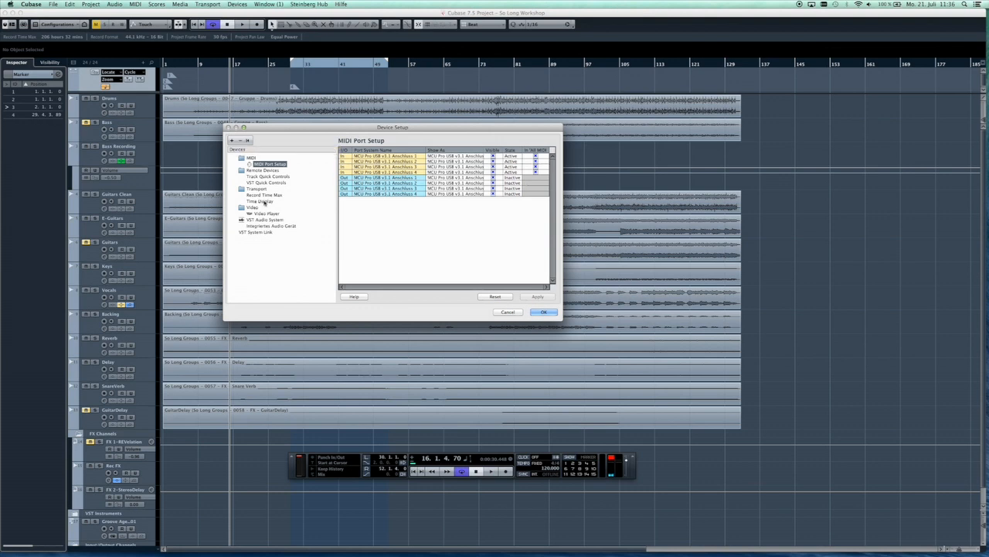
pyautogui.click(233, 141)
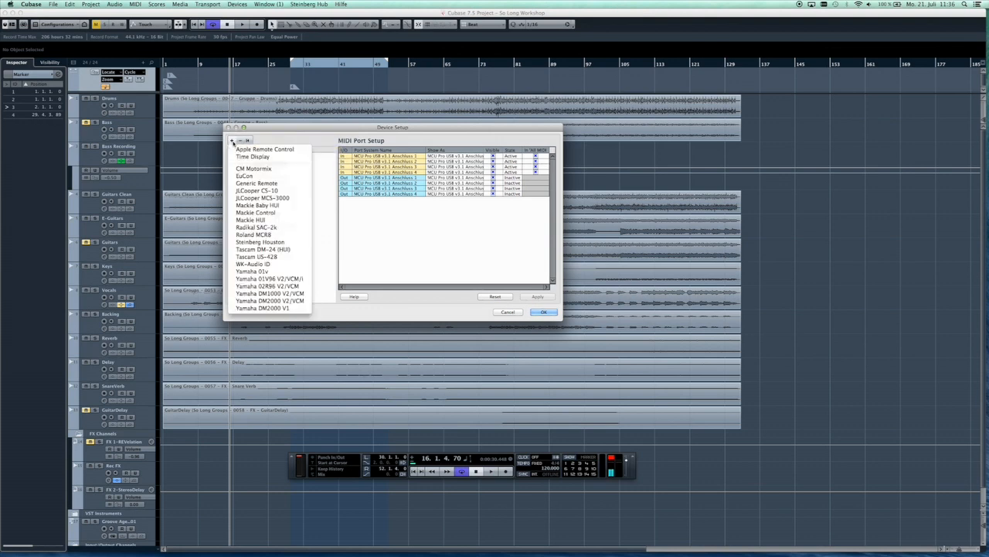
pyautogui.click(257, 205)
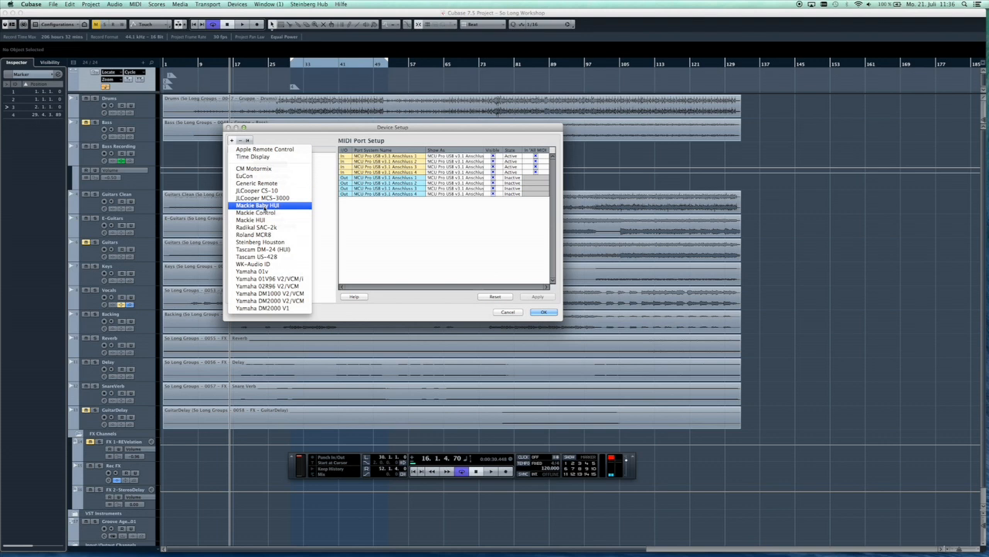
pyautogui.click(255, 213)
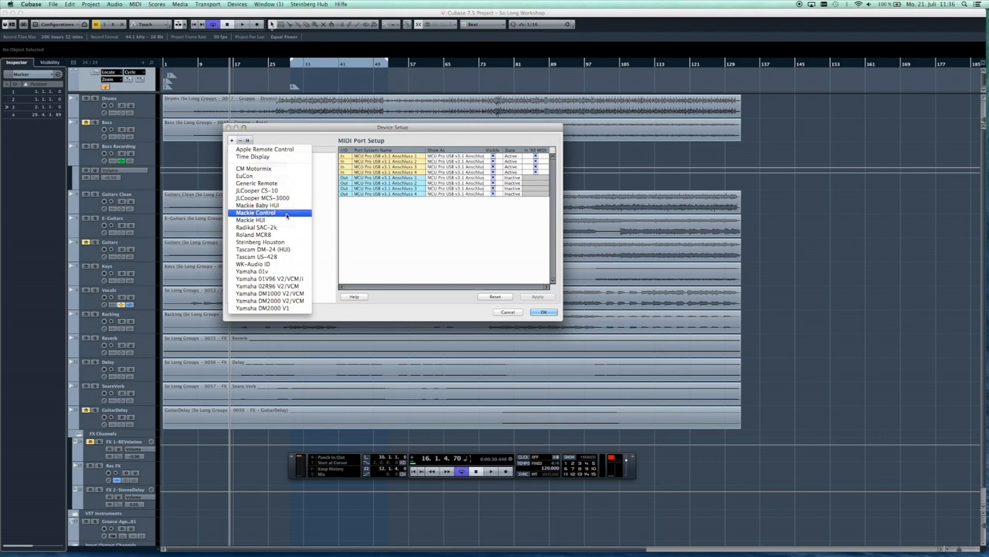
pyautogui.click(256, 213)
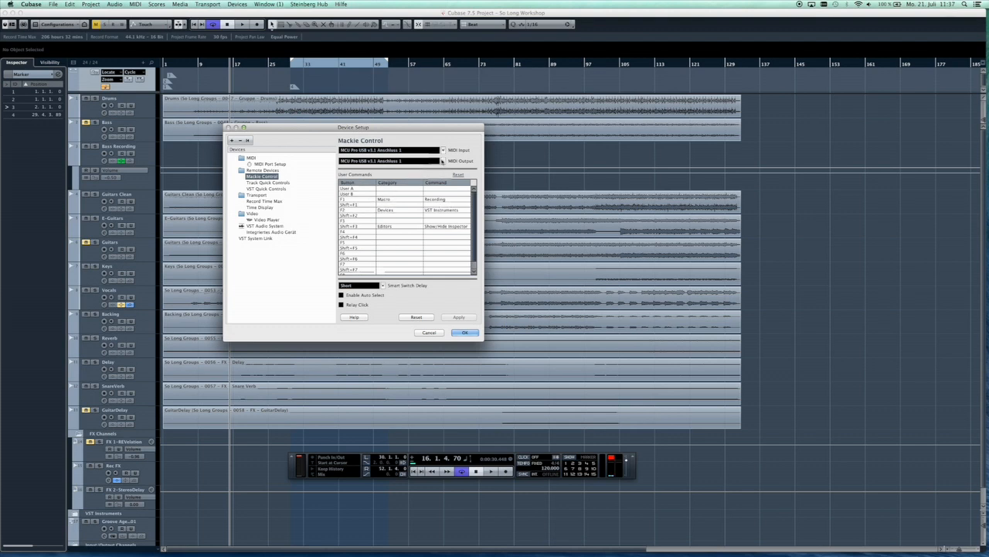
# Set Mackie Control's MIDI input and output to MCU Pro USB v3.1 Anschluss 1.
pyautogui.click(390, 150)
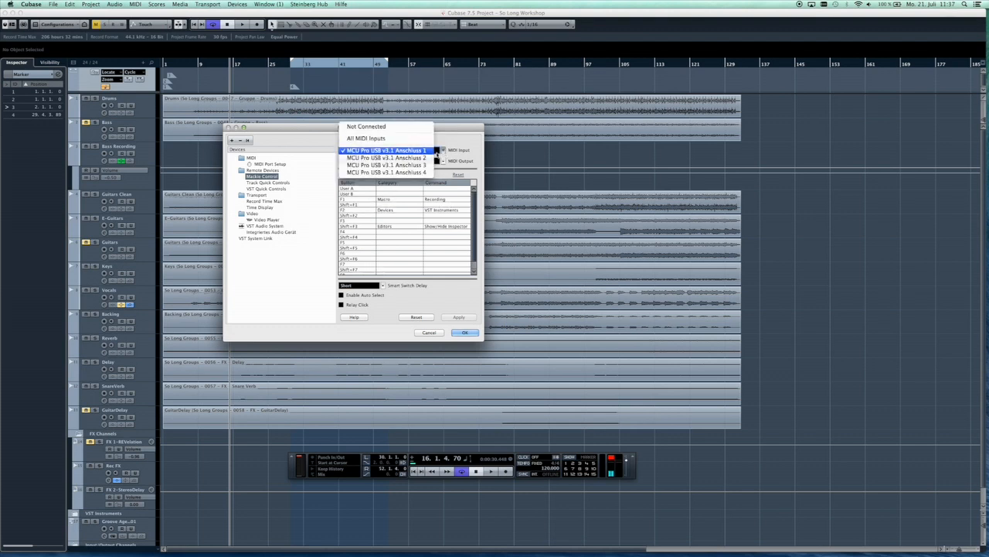
pyautogui.click(387, 150)
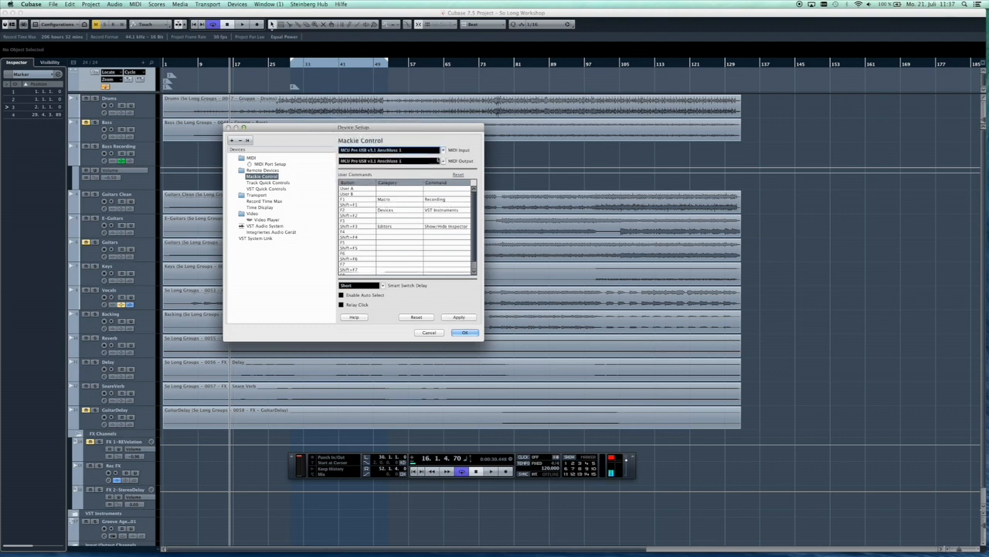
pyautogui.click(390, 149)
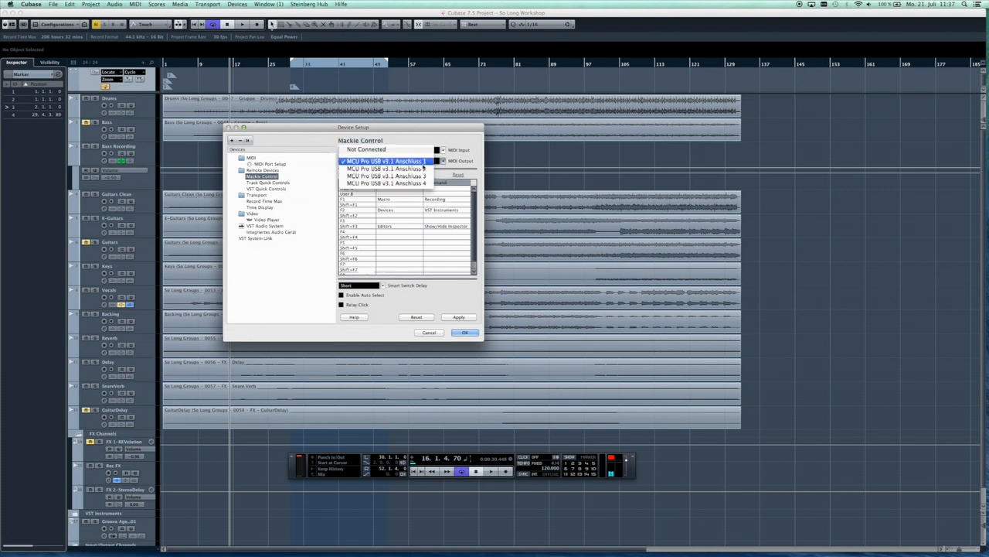
pyautogui.click(386, 160)
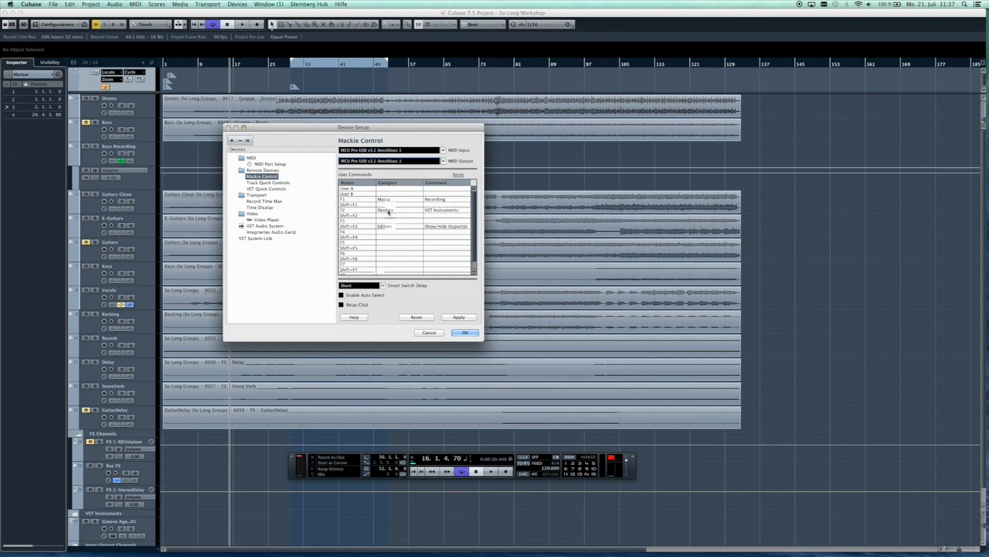
# Assign VST Instruments to a function key in the User Commands table.
pyautogui.click(398, 209)
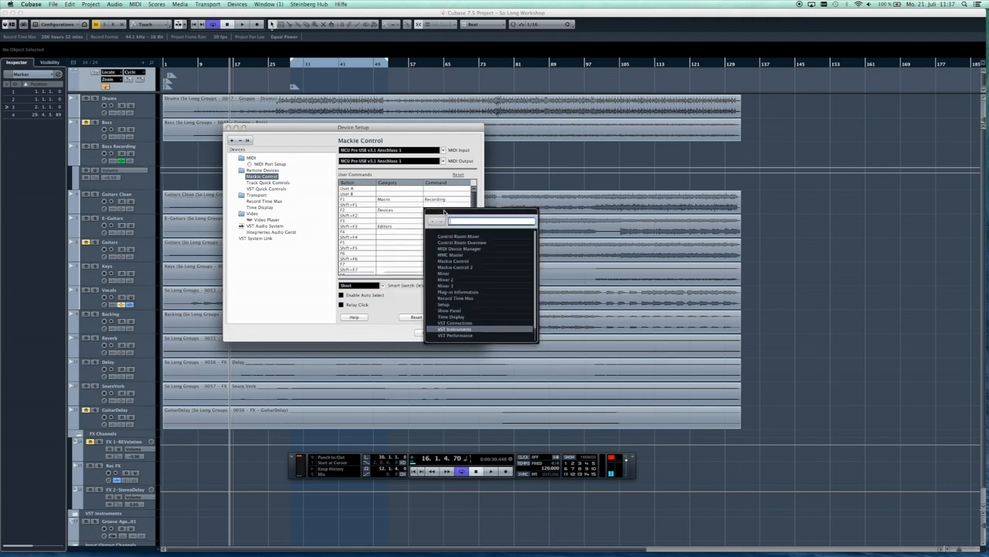
pyautogui.click(455, 329)
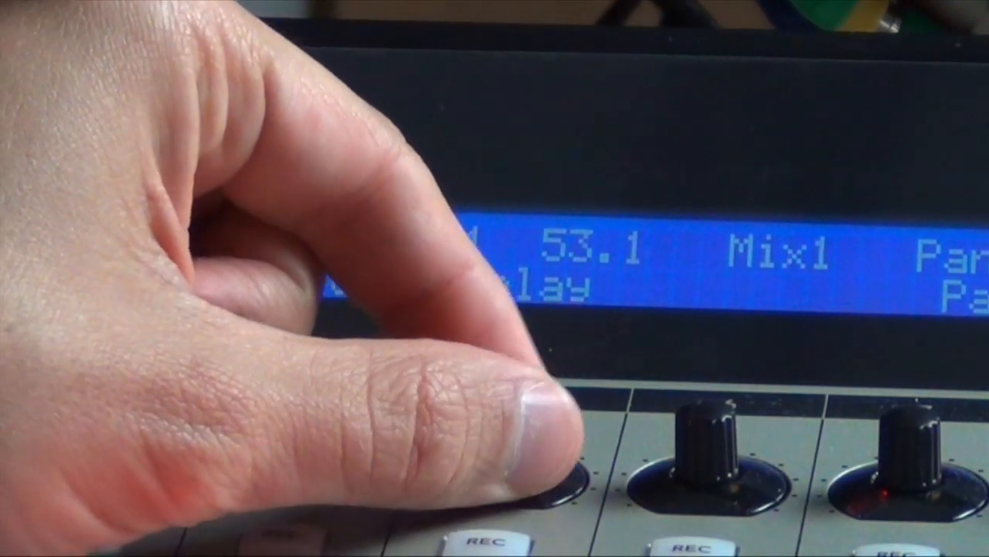
# Lower the delay's Mix1 value on the MCU from 53.1 to 52.4.
pyautogui.click(557, 464)
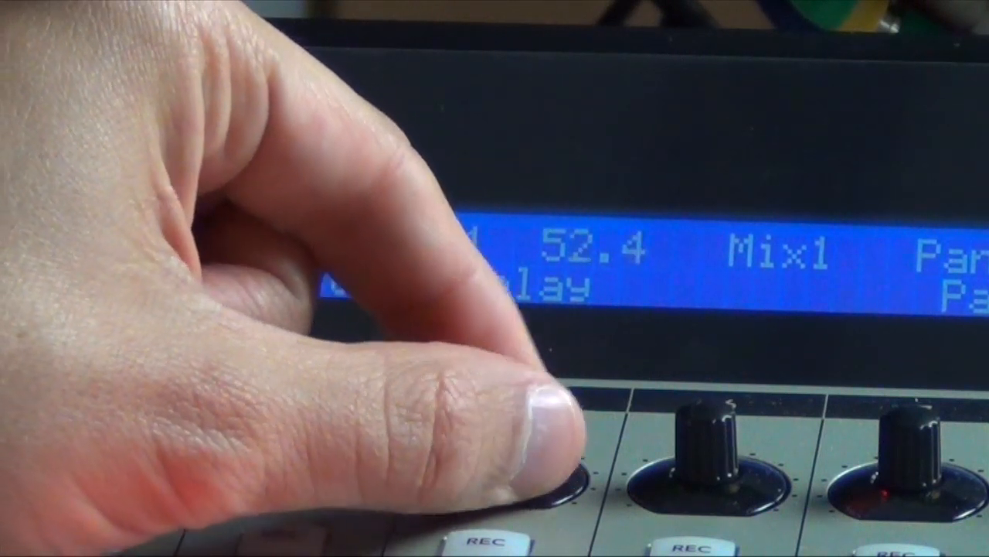